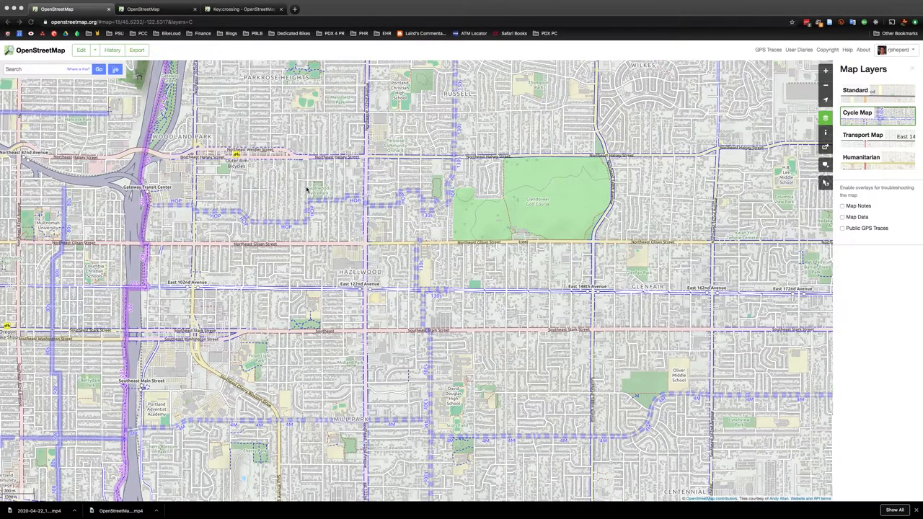
mouse_move(315, 296)
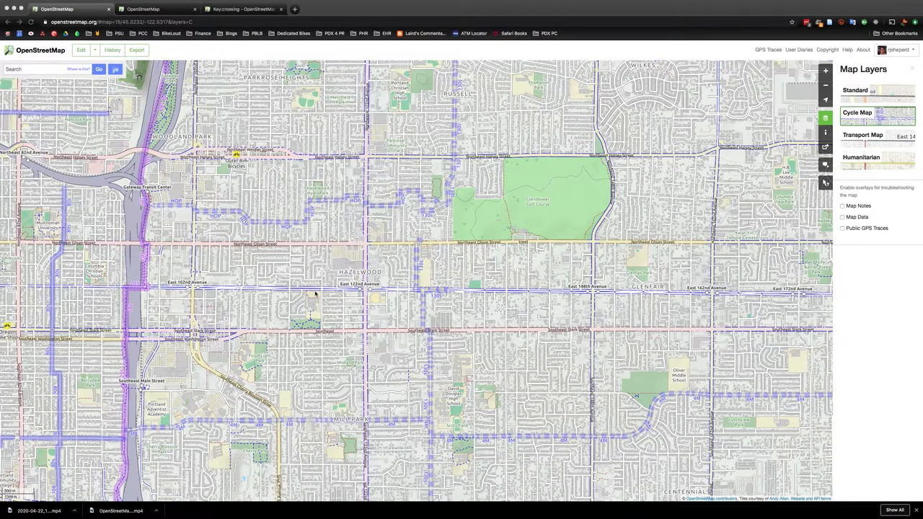
mouse_move(322, 244)
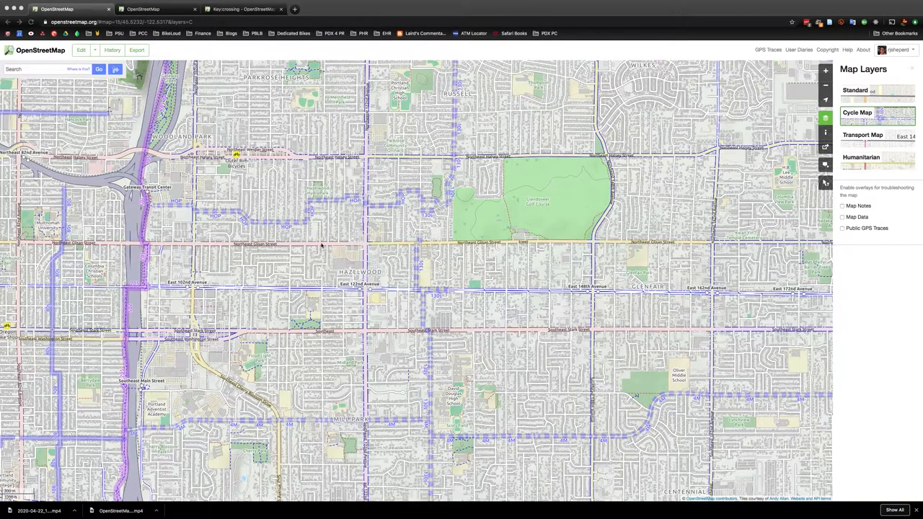
mouse_move(520, 314)
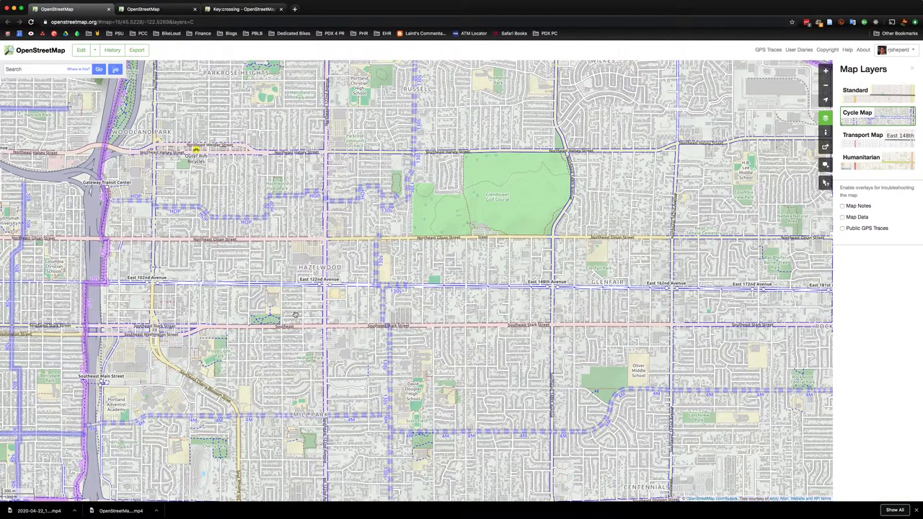
mouse_move(507, 262)
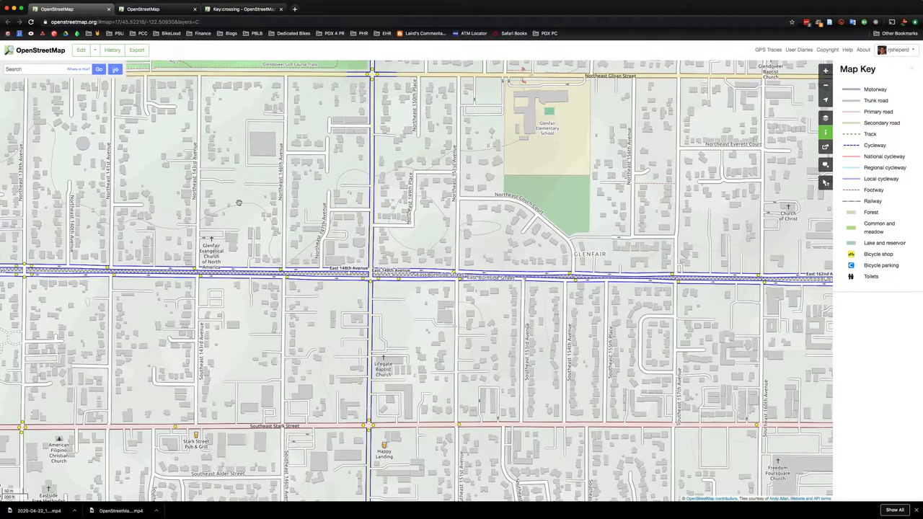
mouse_move(404, 282)
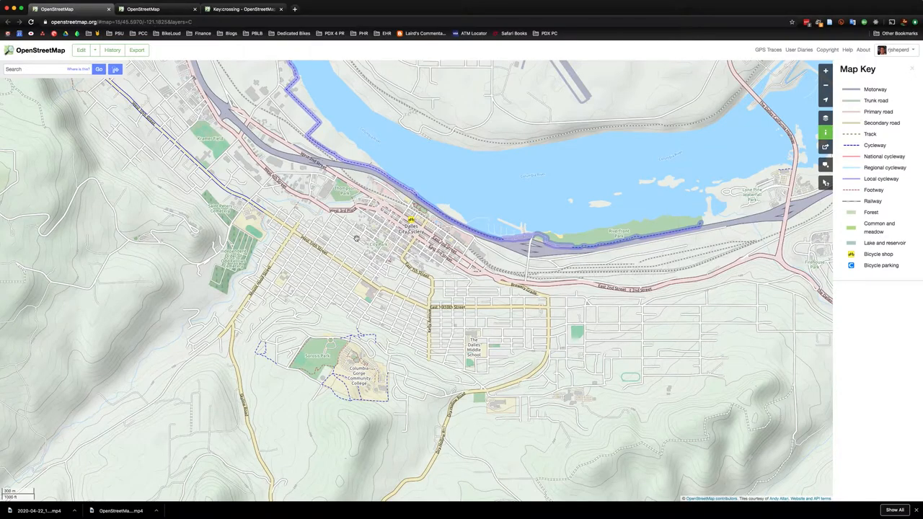
Launch iD over downtown The Dalles and limit map features to Traffic Roads only.
click(80, 50)
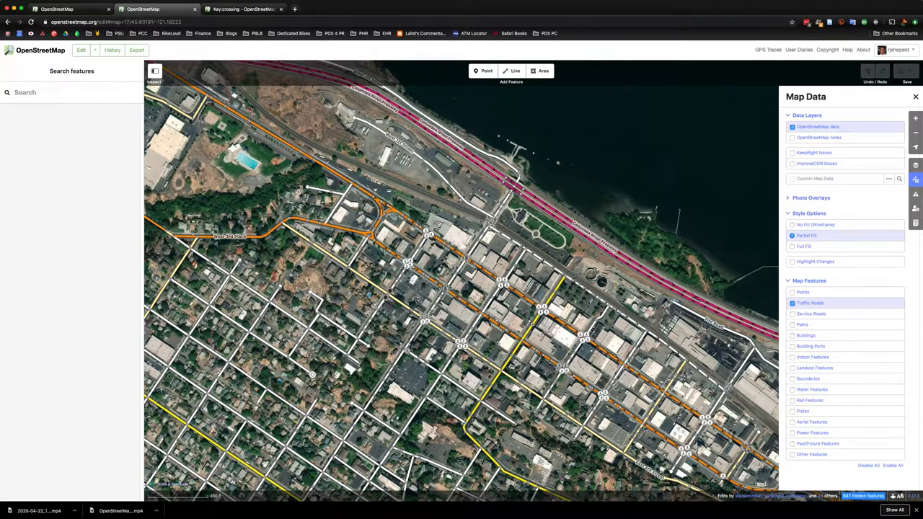
mouse_move(915, 118)
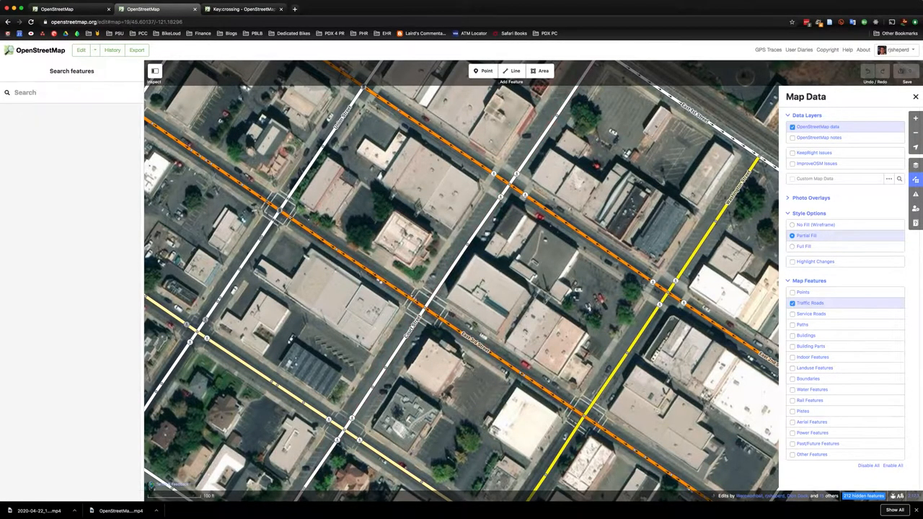
click(413, 317)
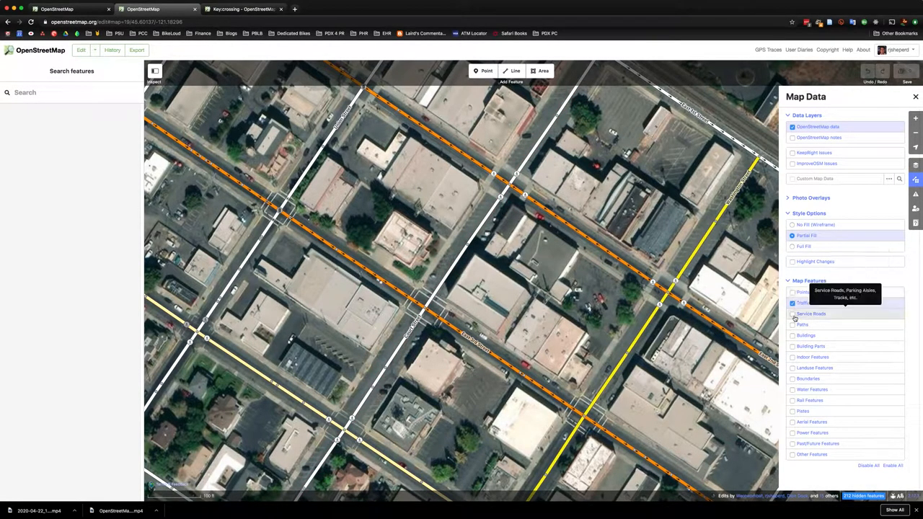
mouse_move(796, 358)
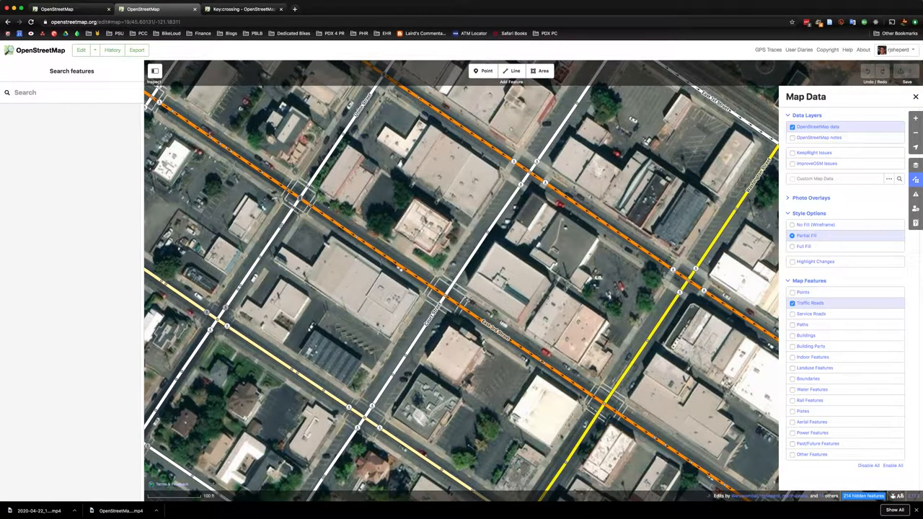
mouse_move(477, 260)
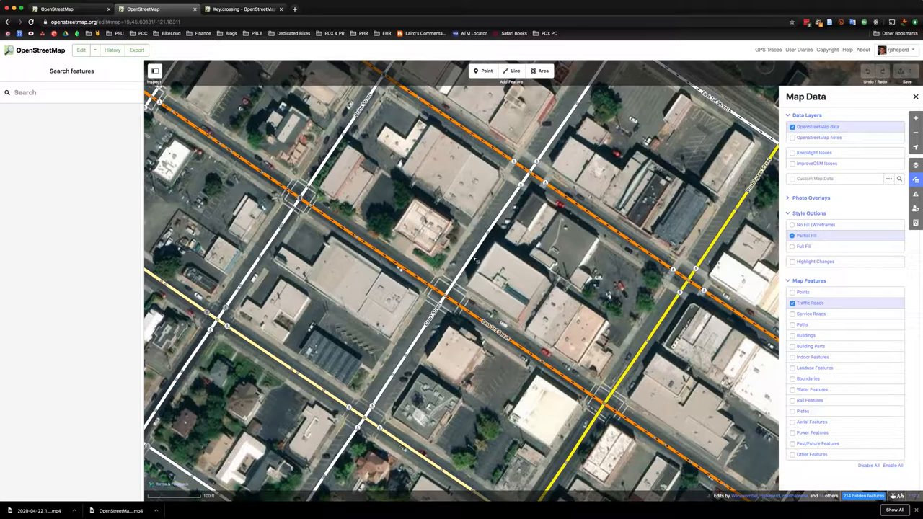
Place a node at the downtown intersection and tag it Marked Crosswalk by searching 'marked'.
click(462, 289)
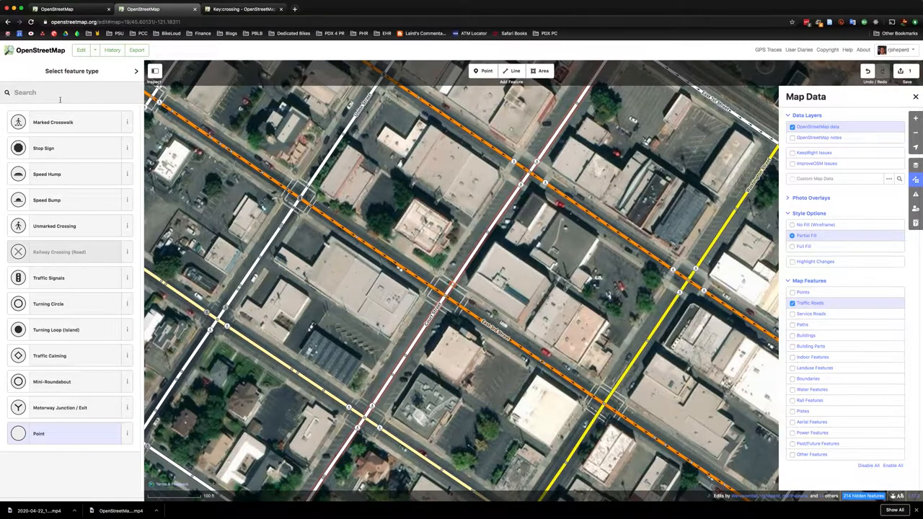
click(452, 283)
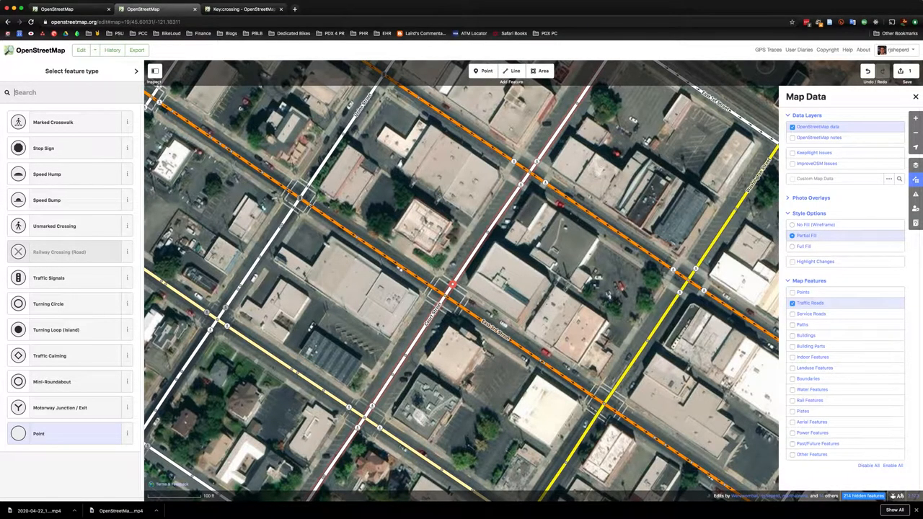
text(marked)
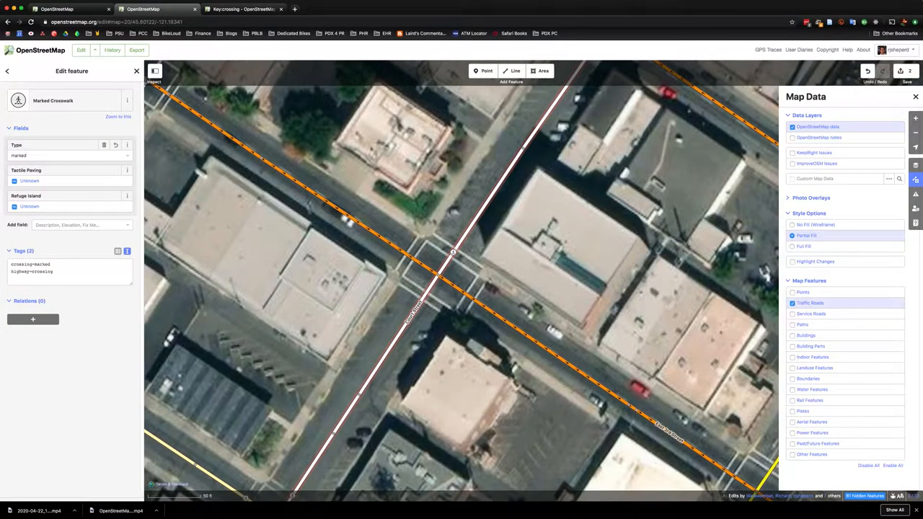
Bring up the Key:crossing wiki page with its list of crossing tag values.
click(453, 251)
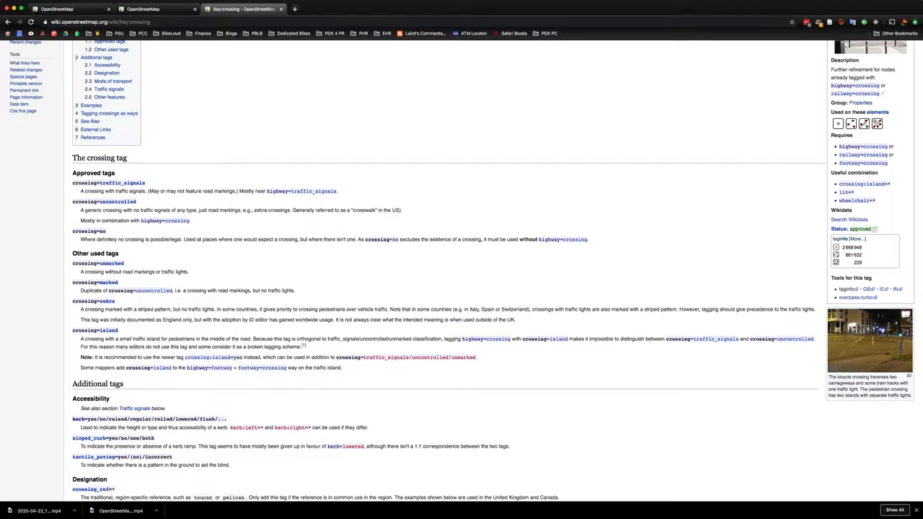
View the zebra crossing photo, crossing=traffic_signals page and Toucan.jpg, then return to iD.
drag(79, 191, 202, 191)
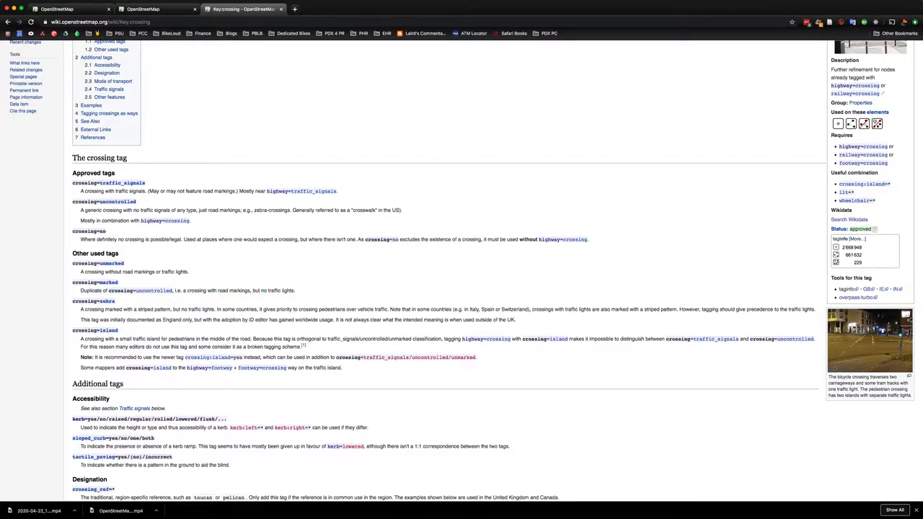
click(380, 9)
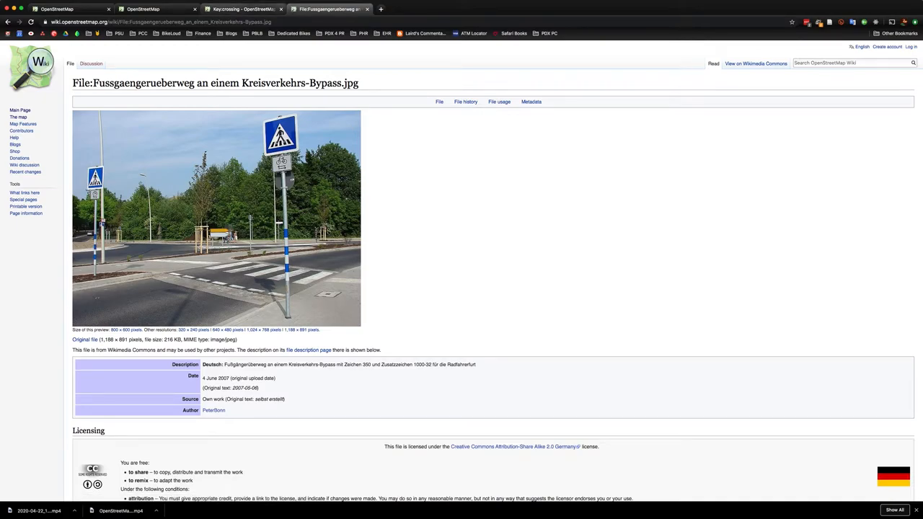
click(242, 8)
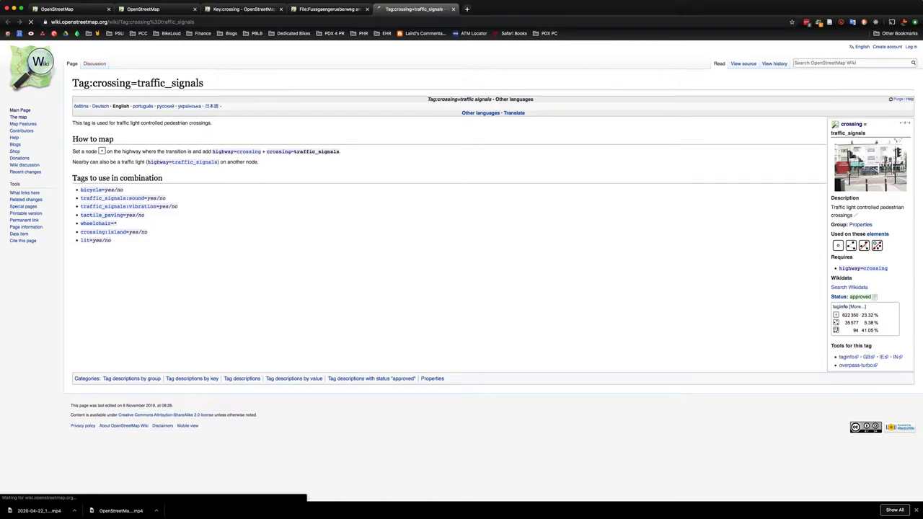
click(870, 164)
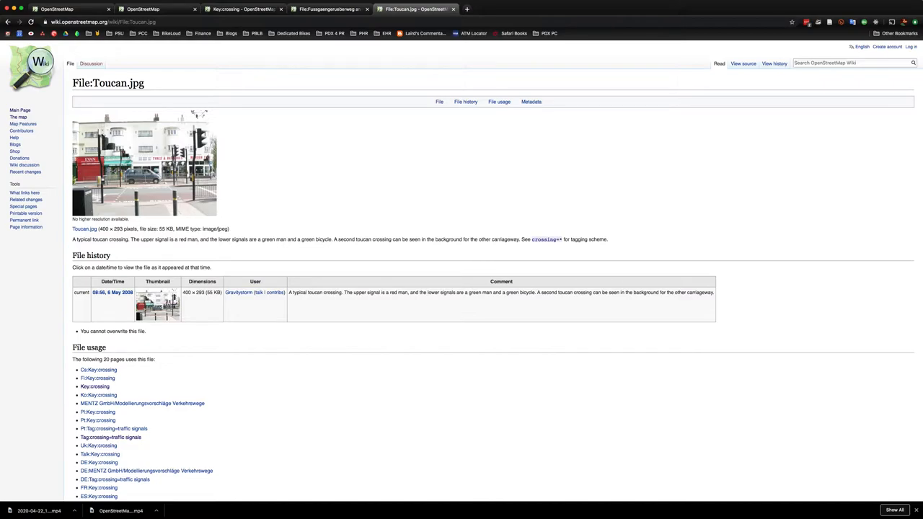
click(142, 8)
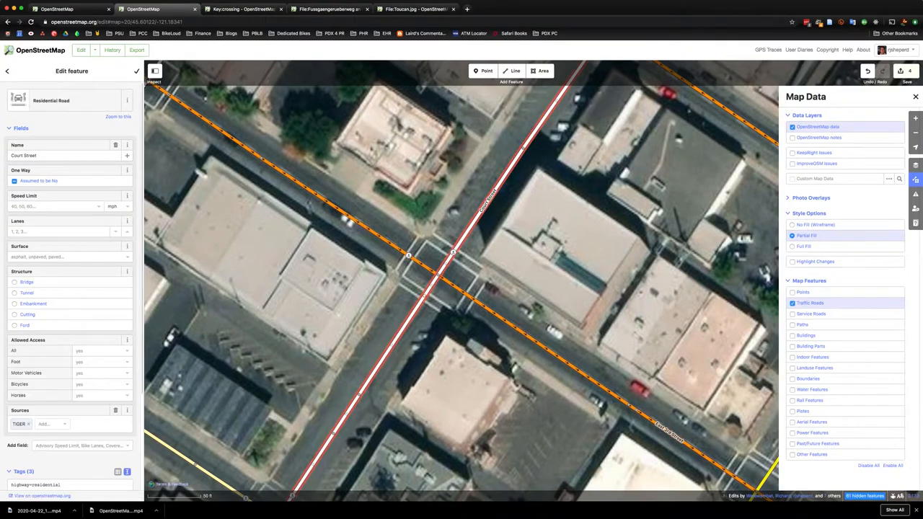
Add a Marked Crosswalk vertex on East 3rd Street at the Court Street crosswalk.
click(423, 295)
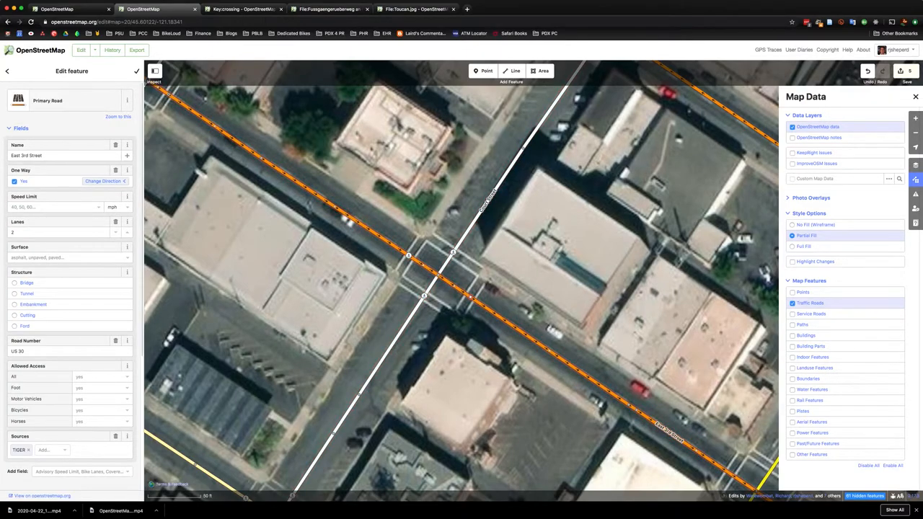
click(470, 297)
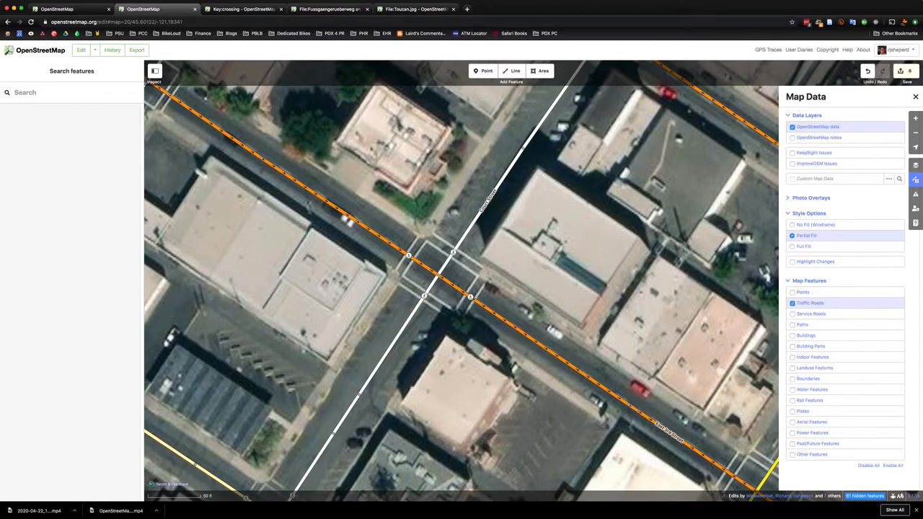
Save the six crossing edits, tick 'I would like someone to review my edits', and upload.
click(907, 71)
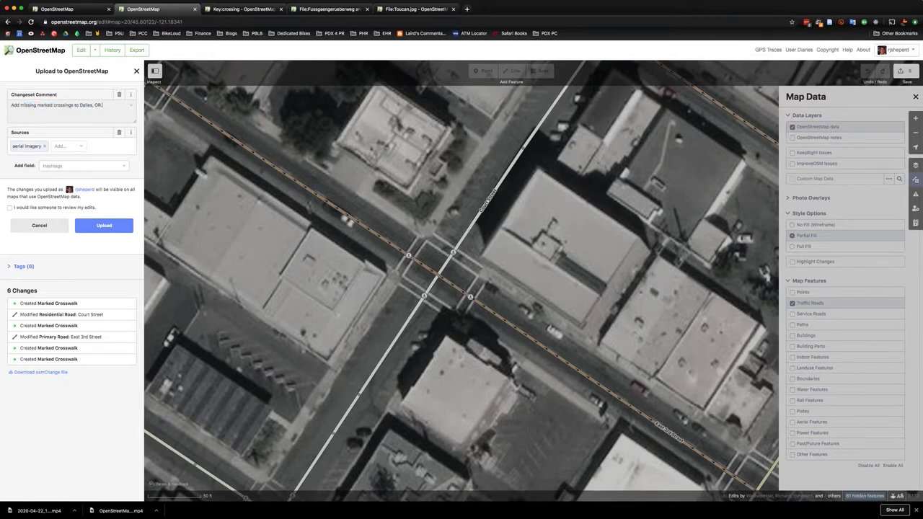
click(9, 208)
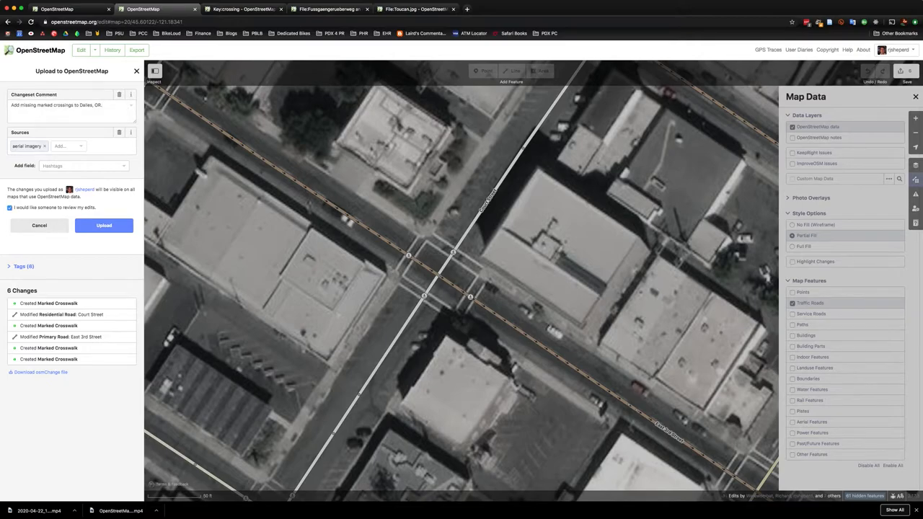
click(103, 225)
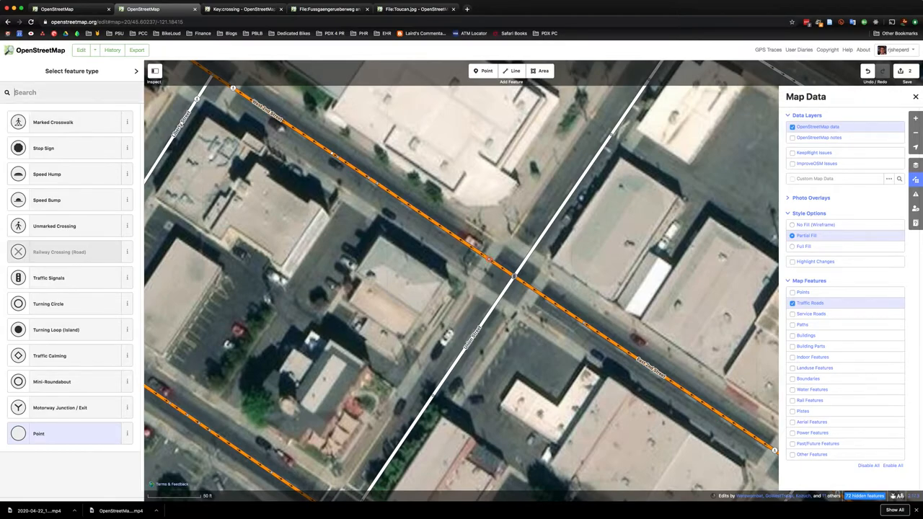
Tag the new 2nd Street node as a Marked Crosswalk with crossing type traffic signals.
text(m)
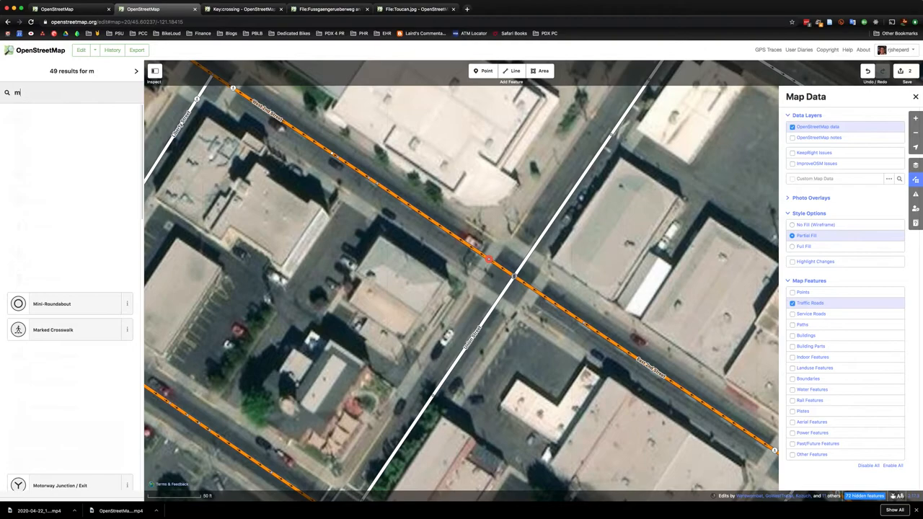
text(ark)
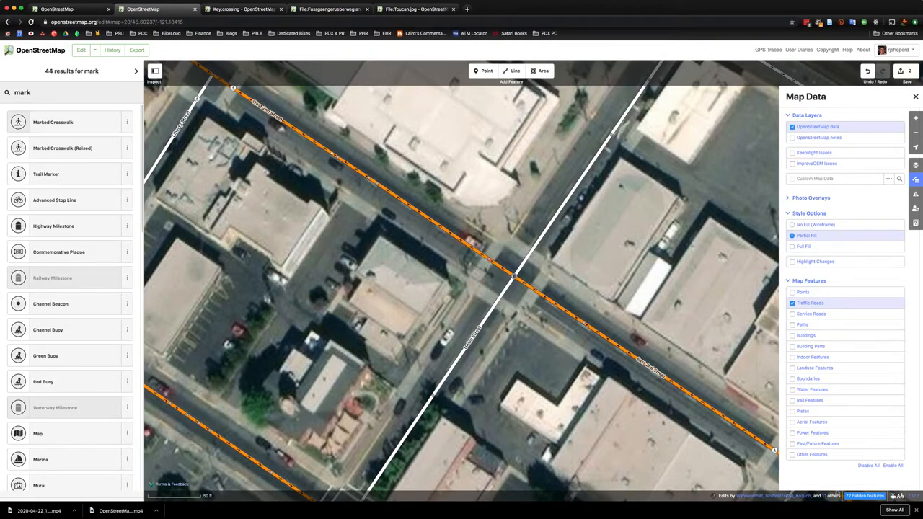
click(489, 259)
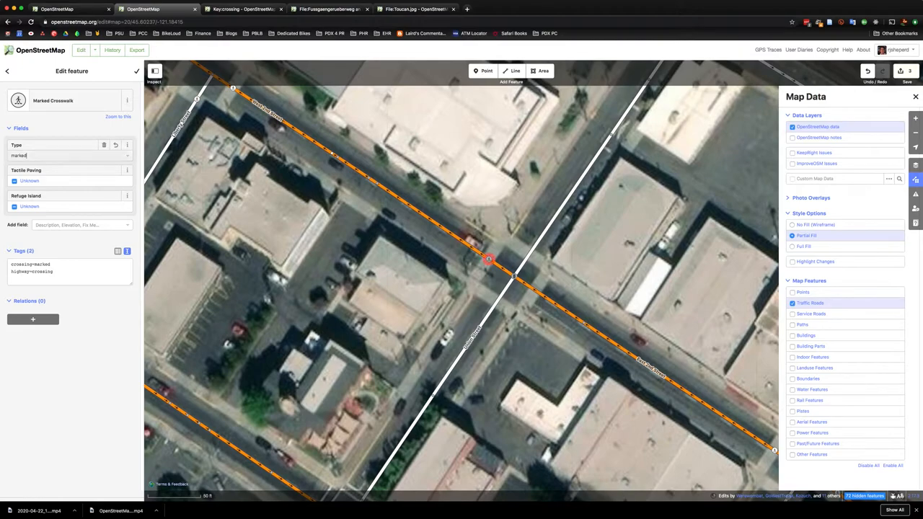
click(68, 155)
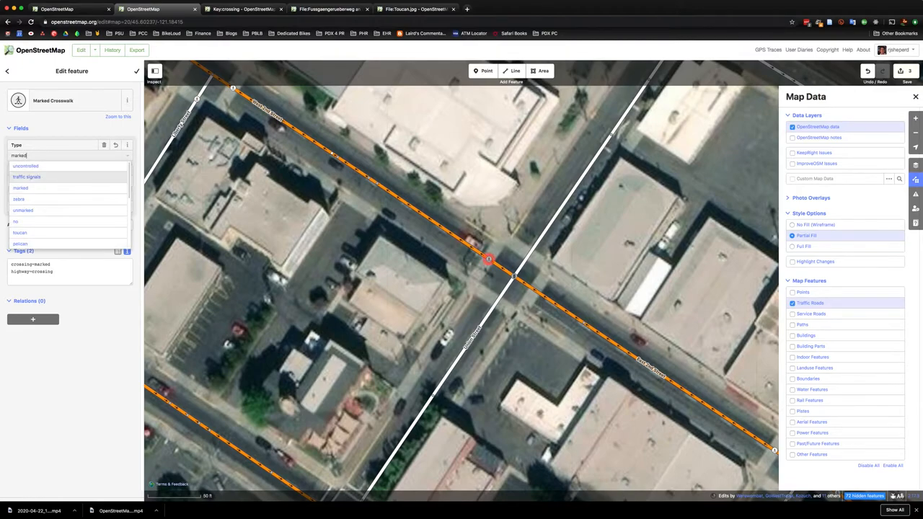
mouse_move(21, 188)
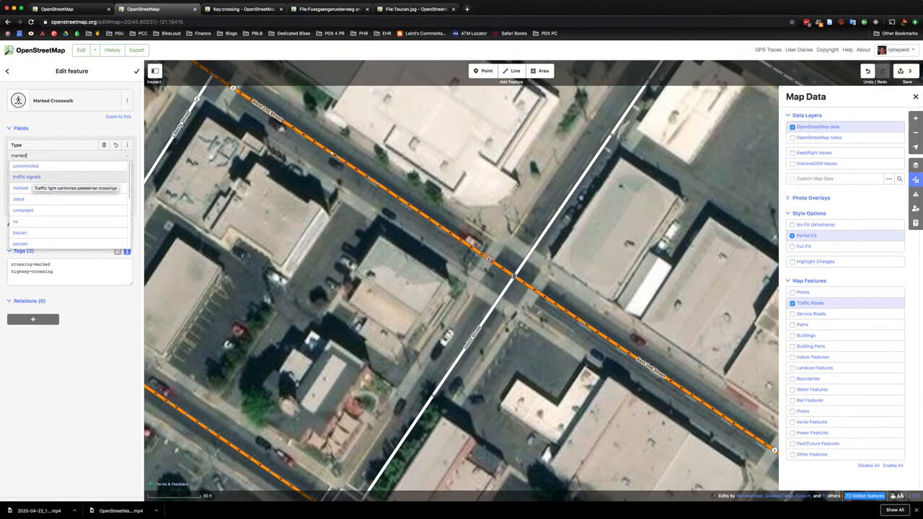
click(27, 177)
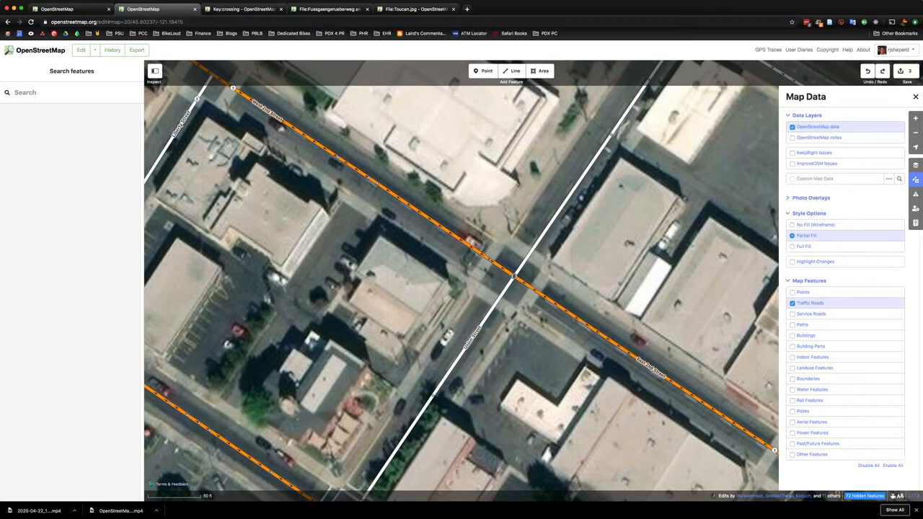
Add traffic-signal crossing nodes on Union Street and beside the 2nd Street intersection.
click(505, 288)
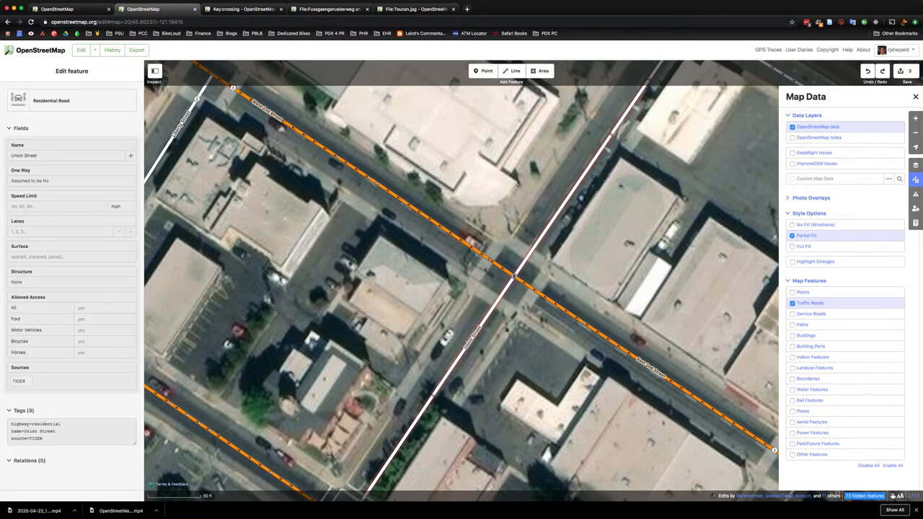
click(496, 303)
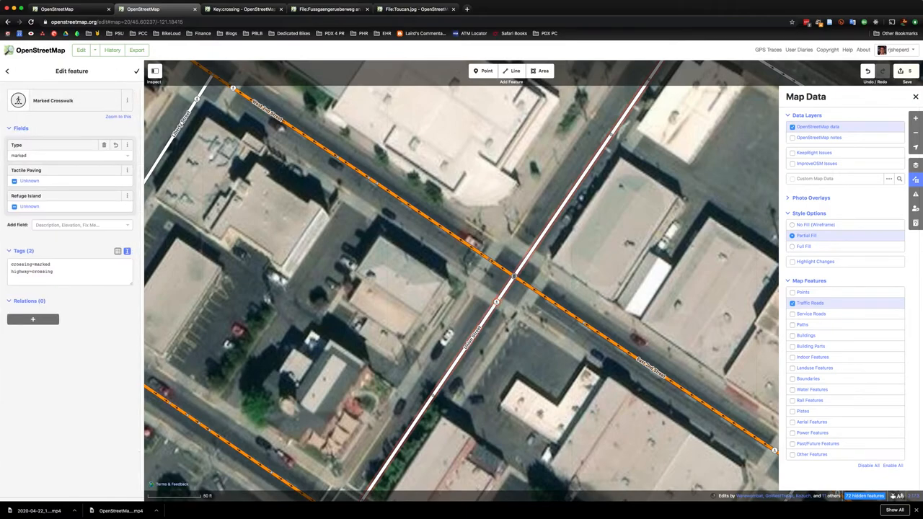
text(traffic signals)
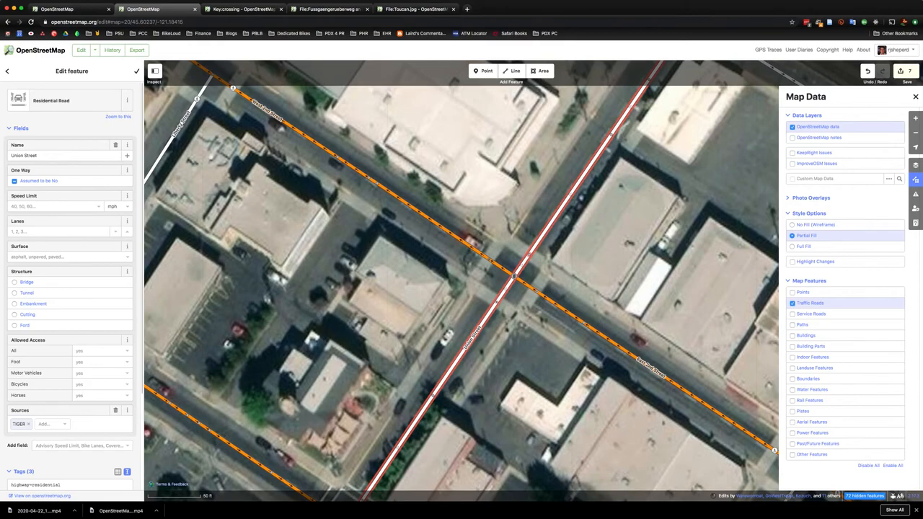
click(526, 254)
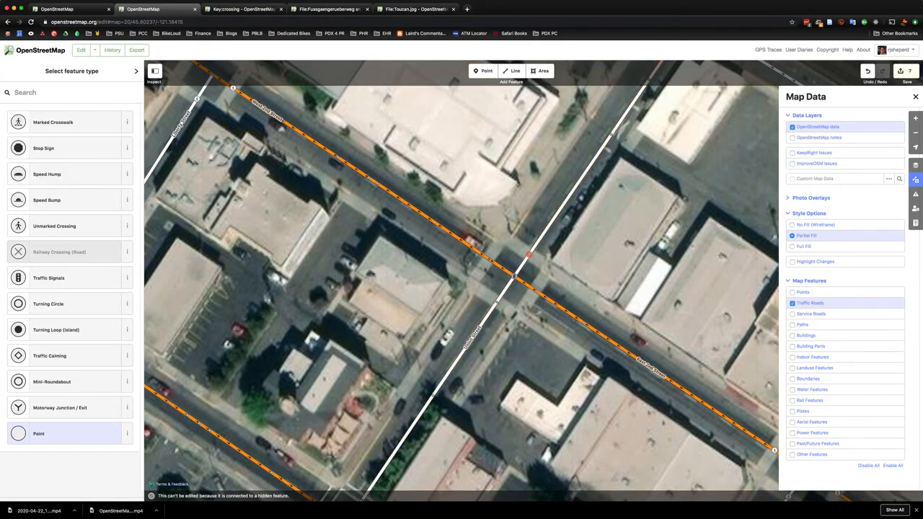
click(53, 121)
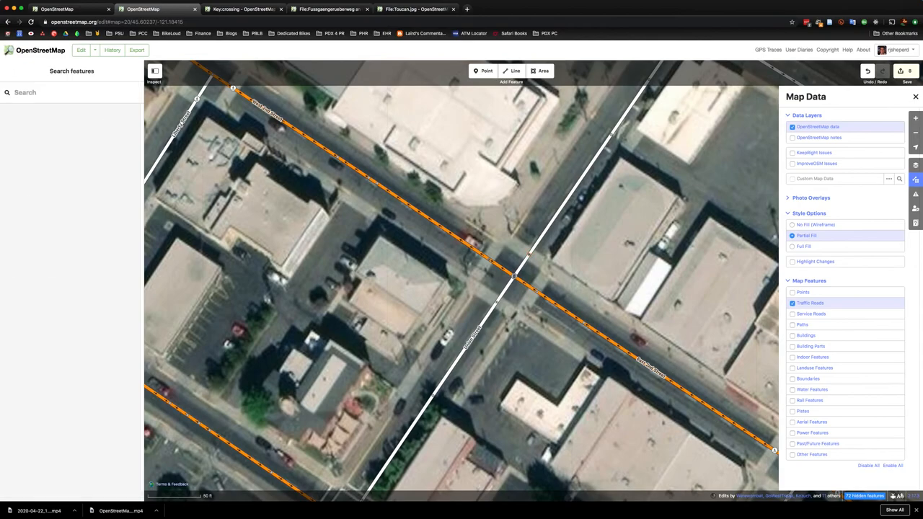
Save the eight edits with the existing comment, request review, and upload them.
click(906, 71)
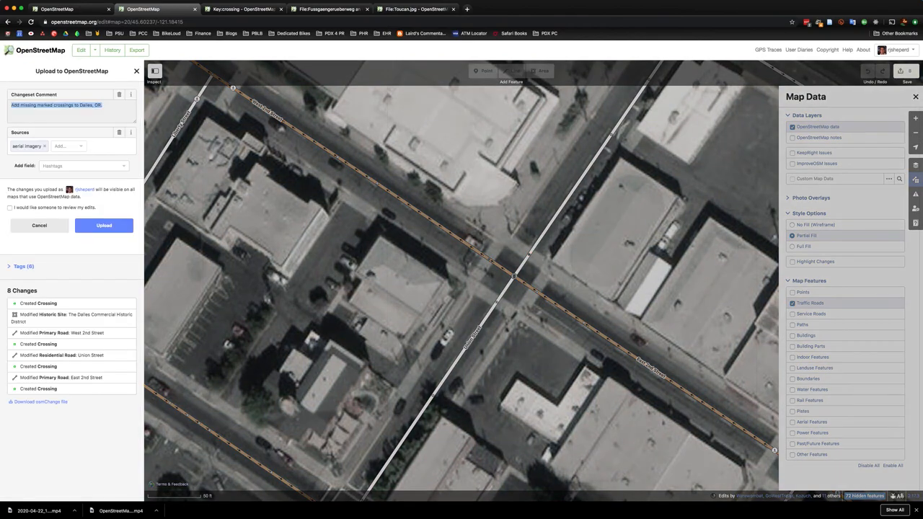
click(10, 210)
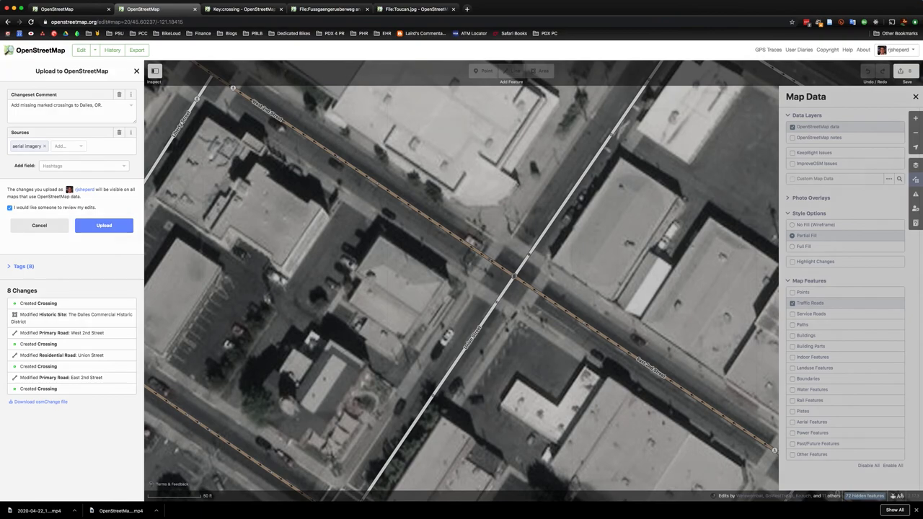
click(103, 225)
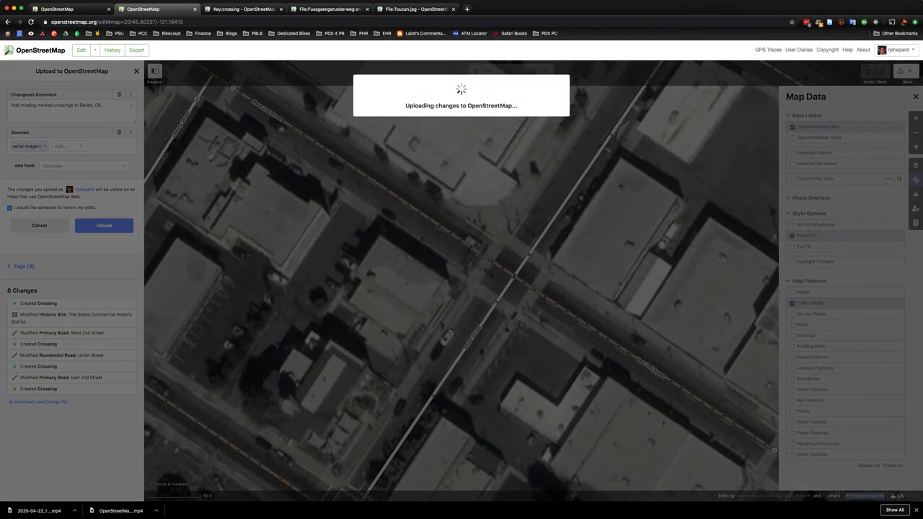
click(104, 225)
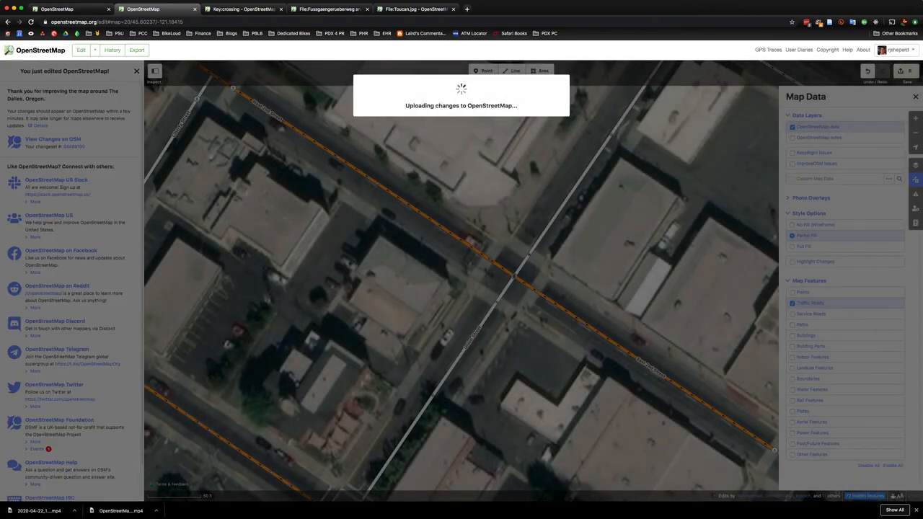